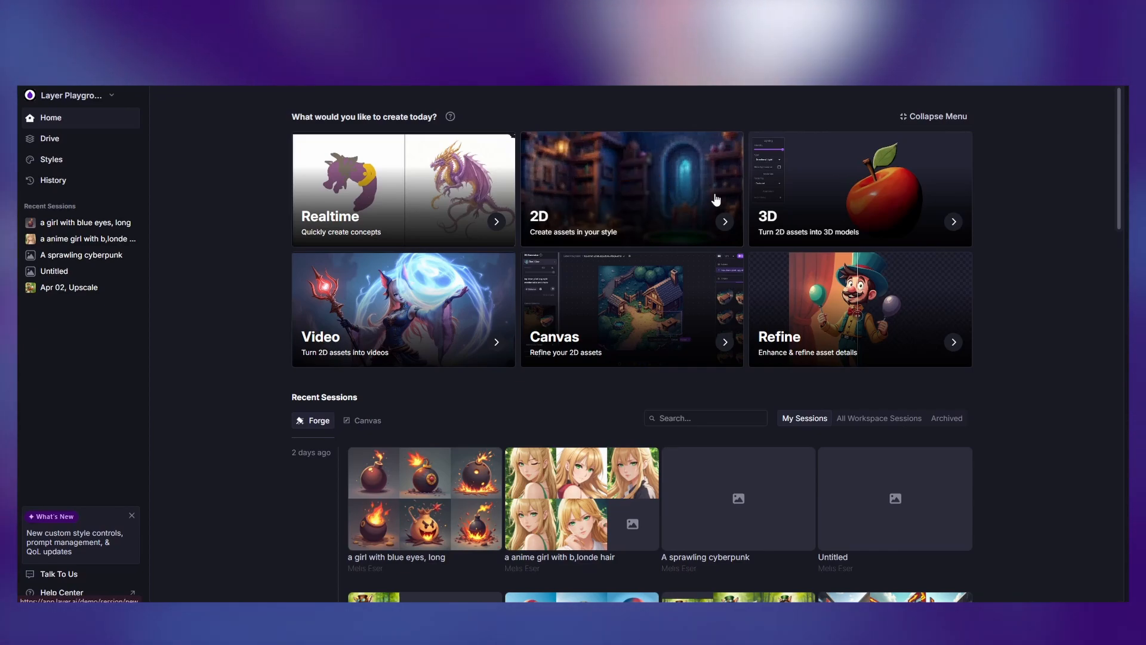
# Open the STYLE_TRAINING Drive folder holding the seventeen pirate item images.
pyautogui.click(49, 138)
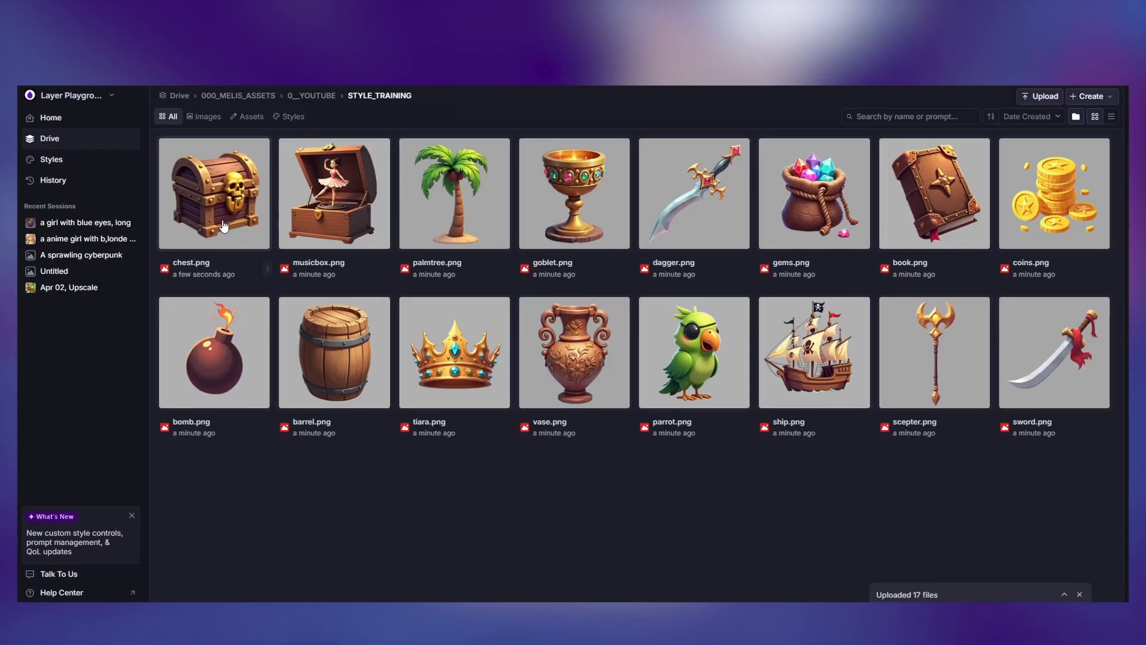
pyautogui.moveTo(408, 450)
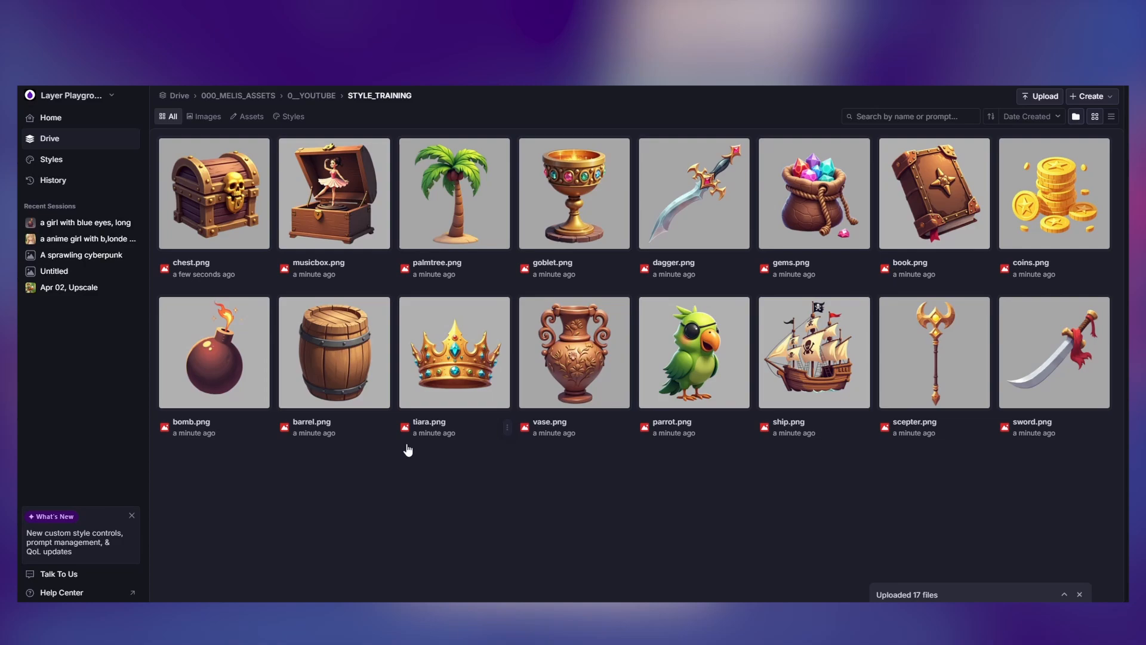
pyautogui.moveTo(354, 489)
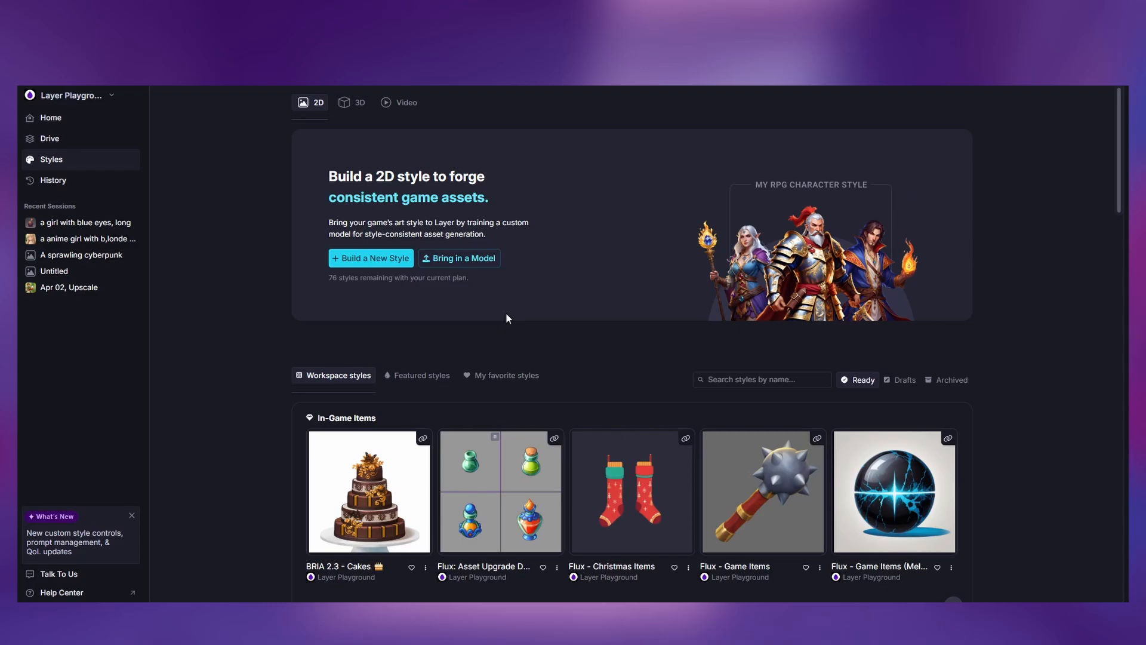
pyautogui.moveTo(553, 351)
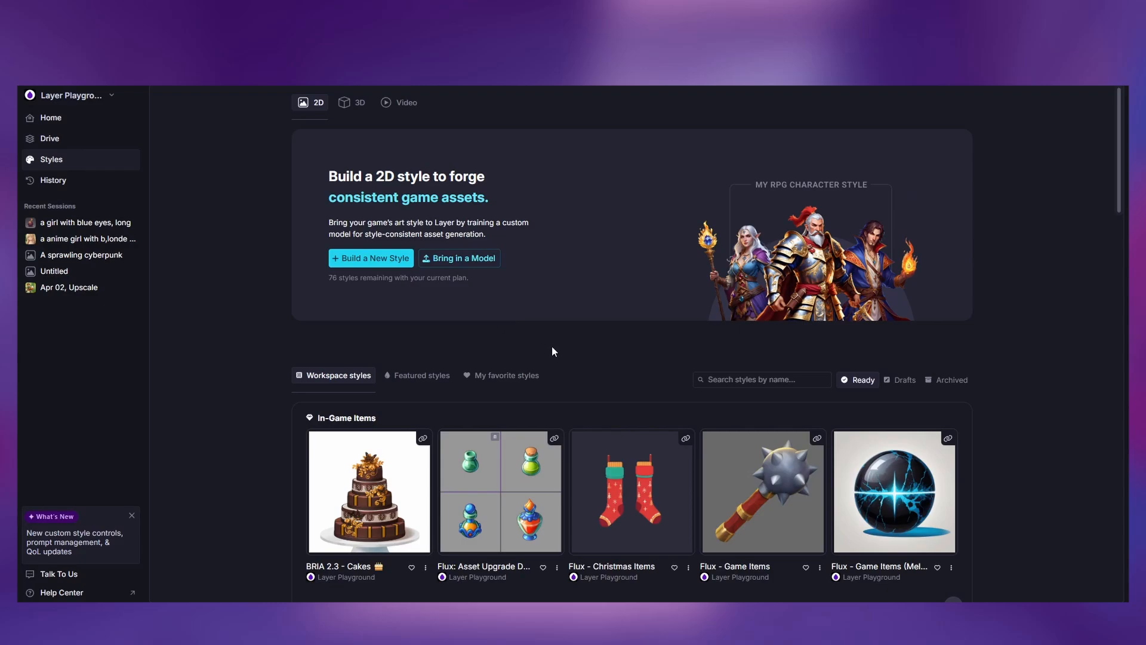
pyautogui.moveTo(402, 336)
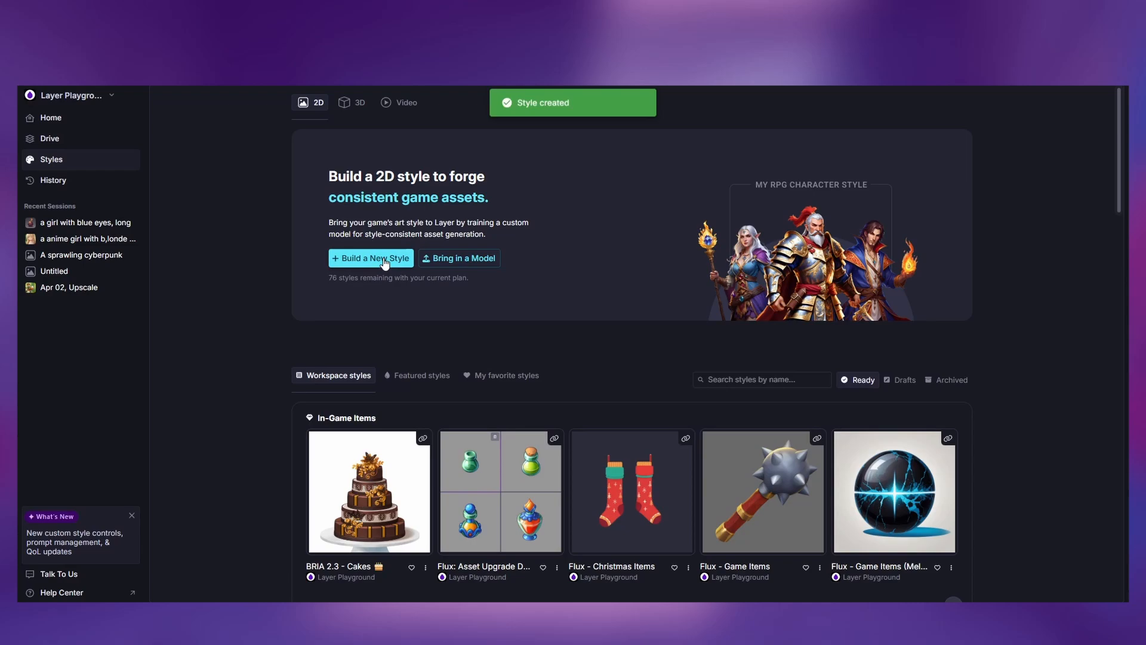
# Build a new draft style from the Styles page.
pyautogui.click(370, 258)
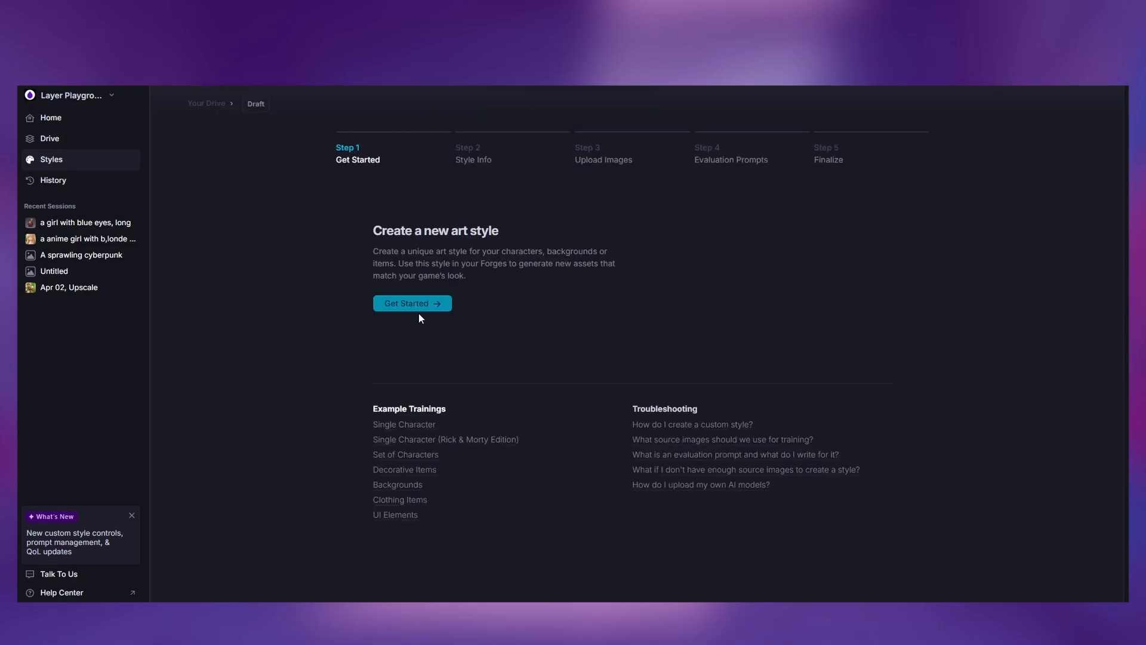
pyautogui.moveTo(406, 310)
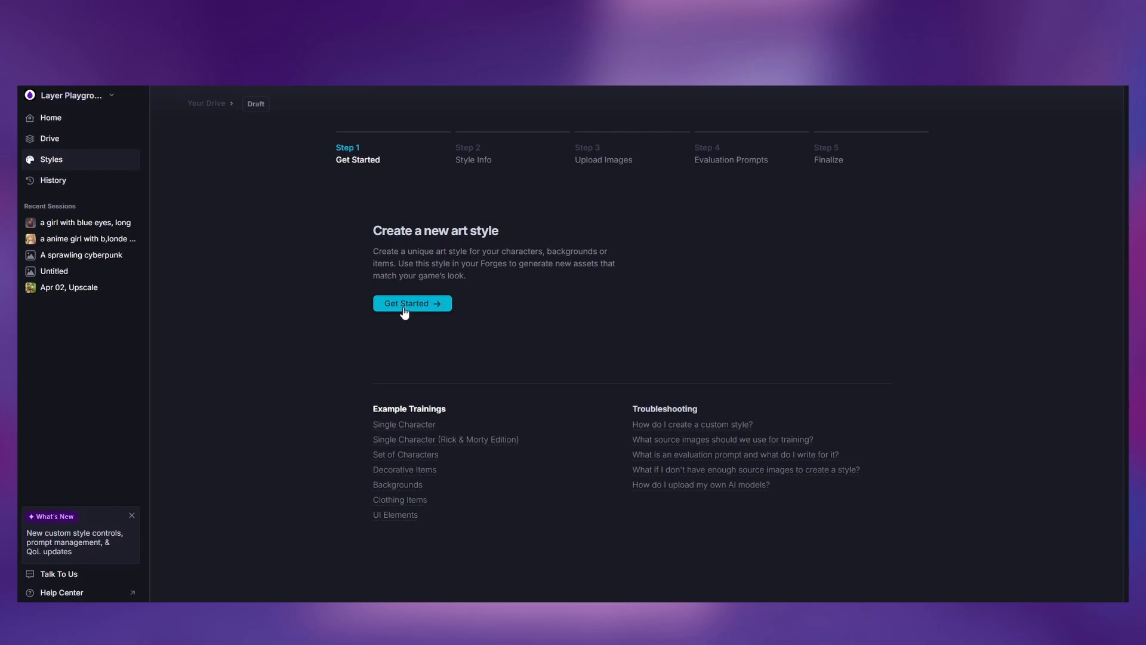
# Begin the style wizard, try Stable Diffusion XL, then settle on Flux as the base model.
pyautogui.click(411, 303)
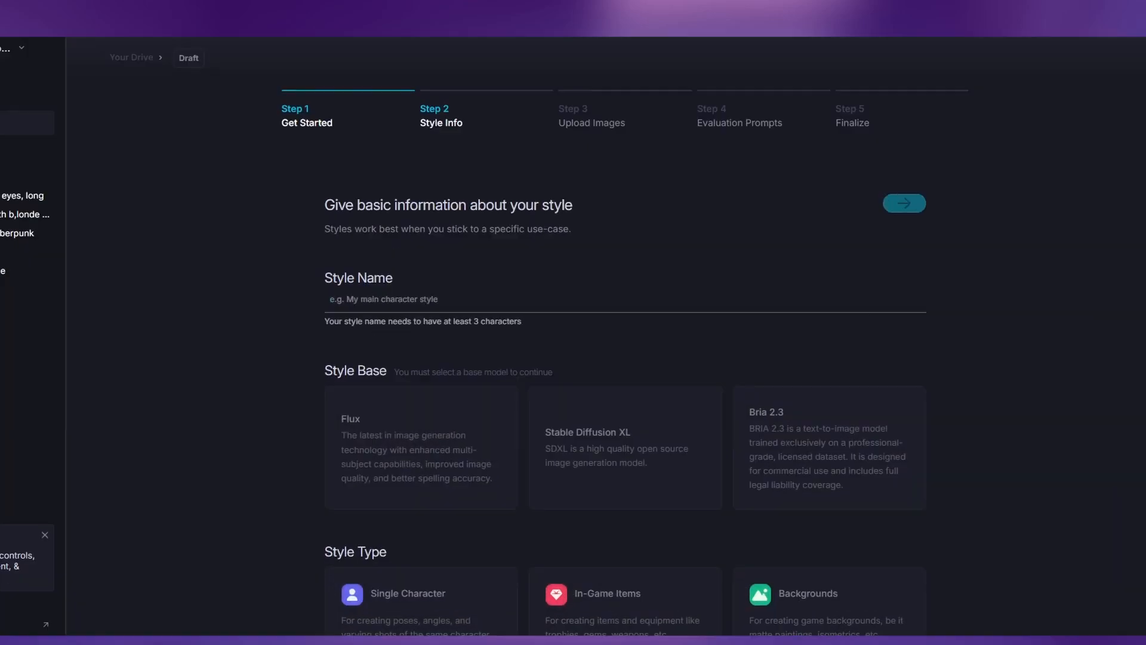
pyautogui.scroll(-3)
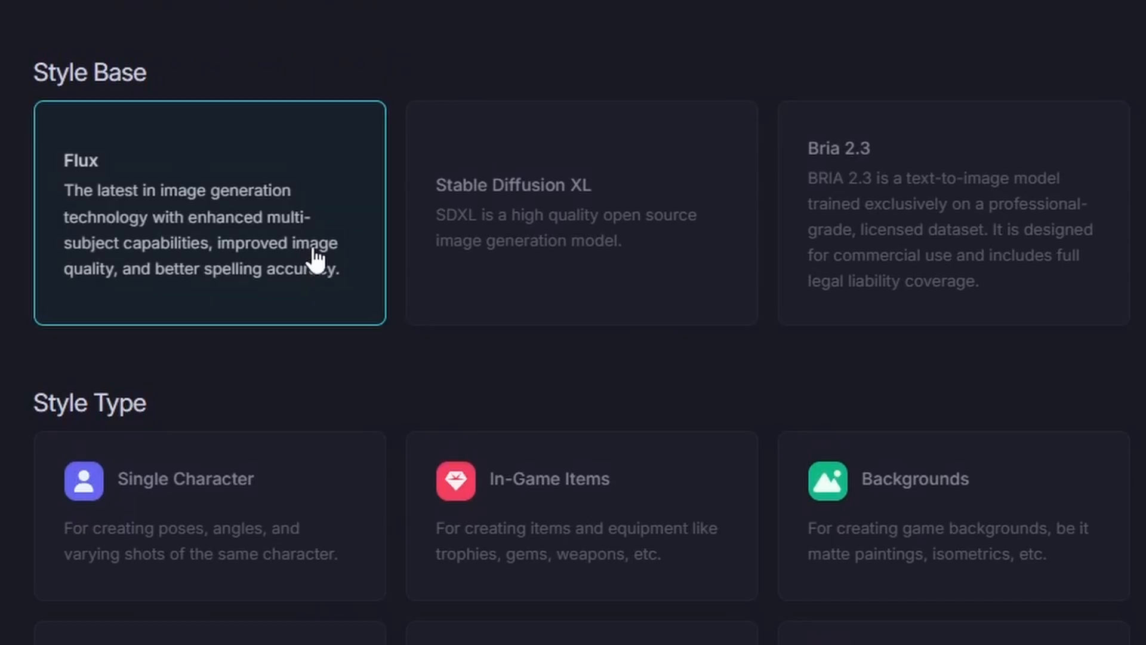
pyautogui.click(581, 212)
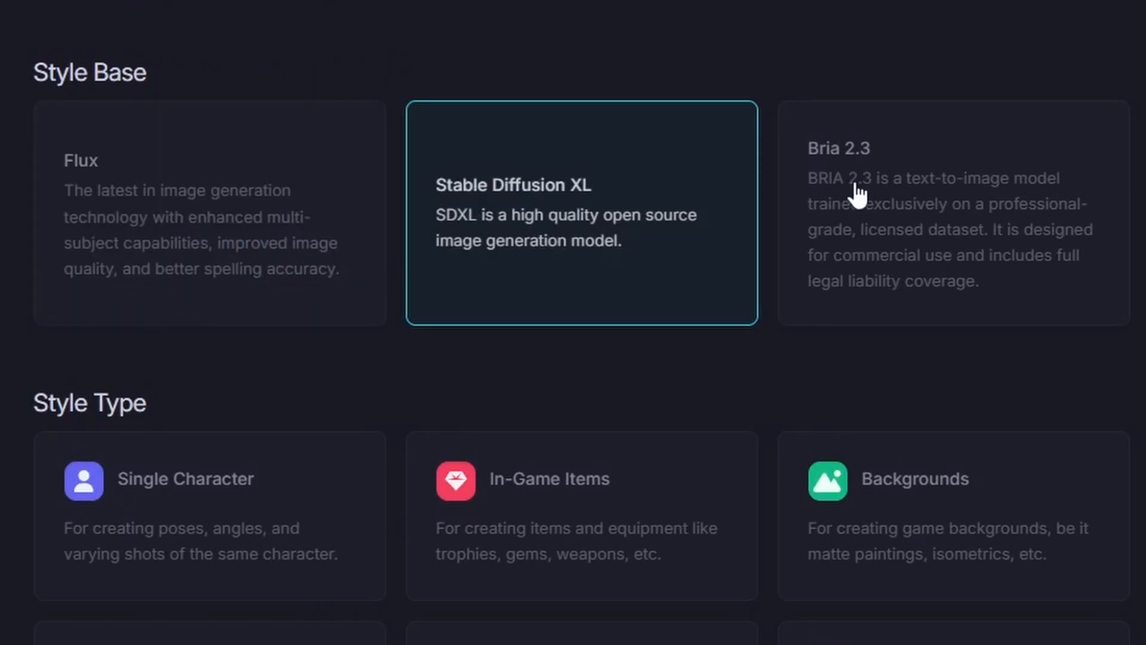
pyautogui.click(209, 212)
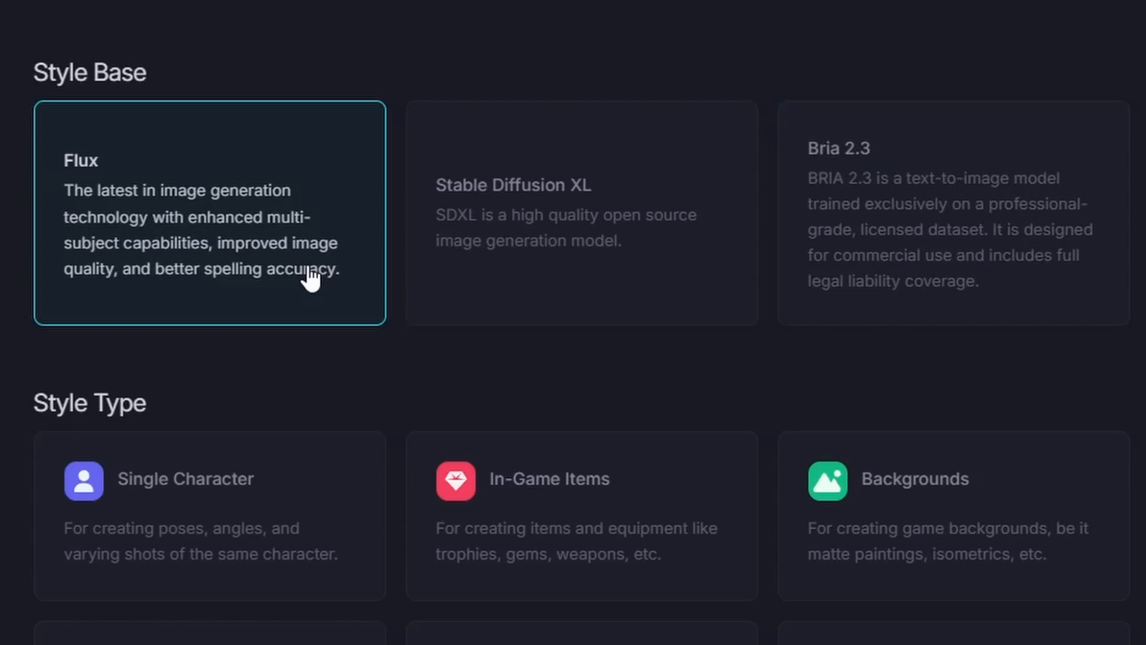
pyautogui.moveTo(885, 393)
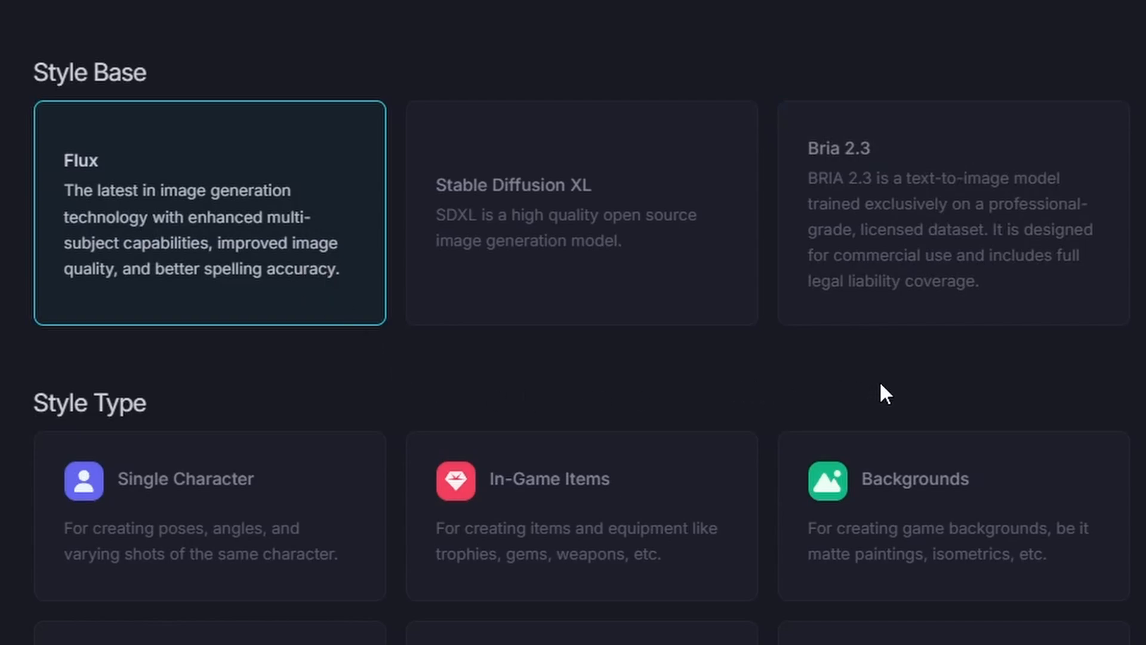
pyautogui.scroll(-3)
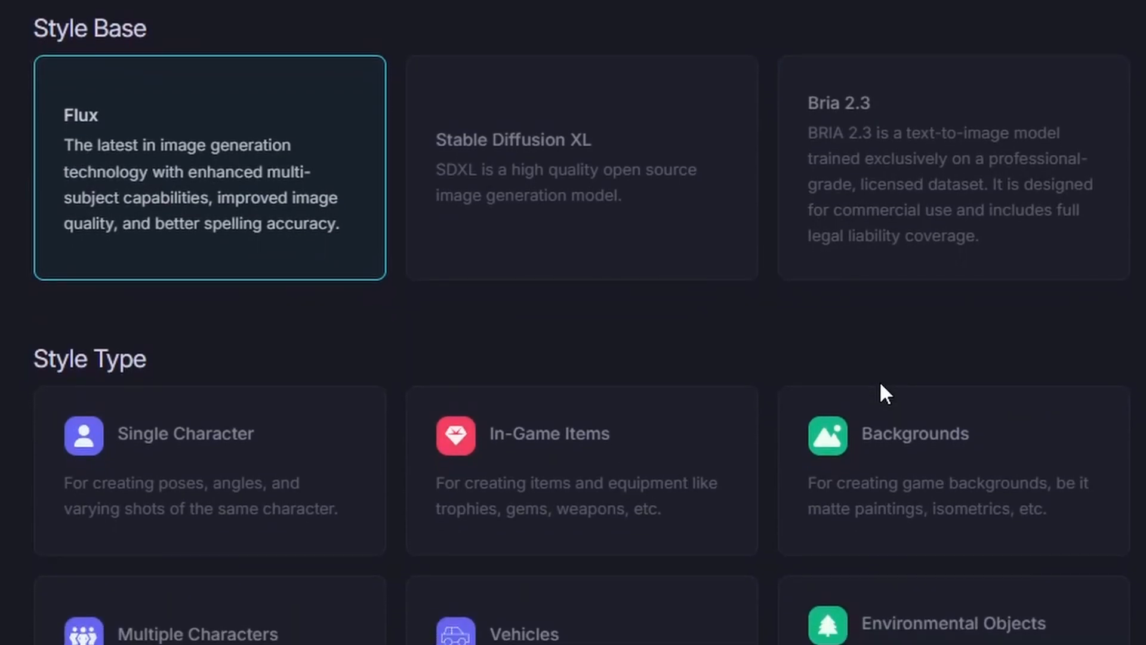
pyautogui.scroll(-3)
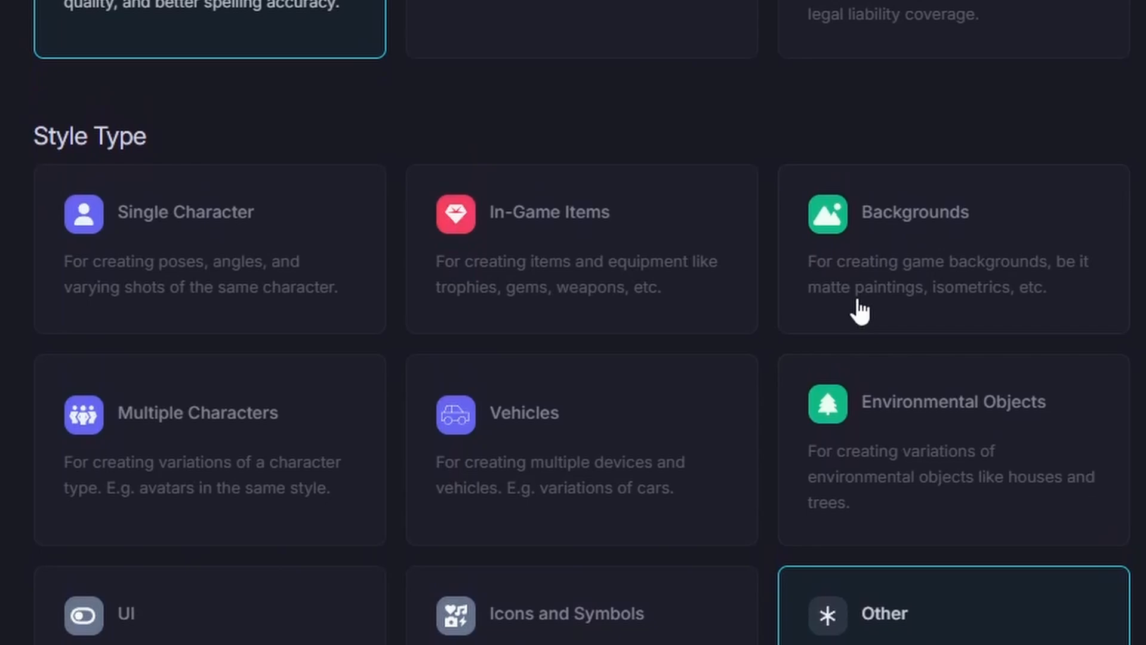
# Choose In-Game Items as the style type and continue.
pyautogui.click(580, 248)
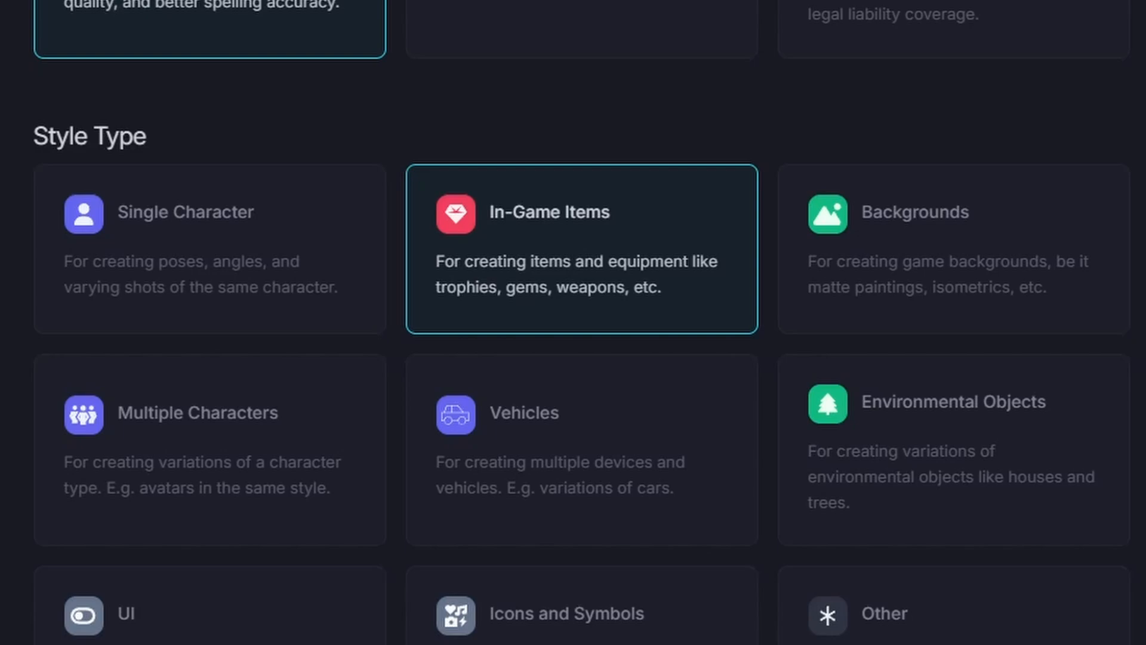
pyautogui.click(954, 606)
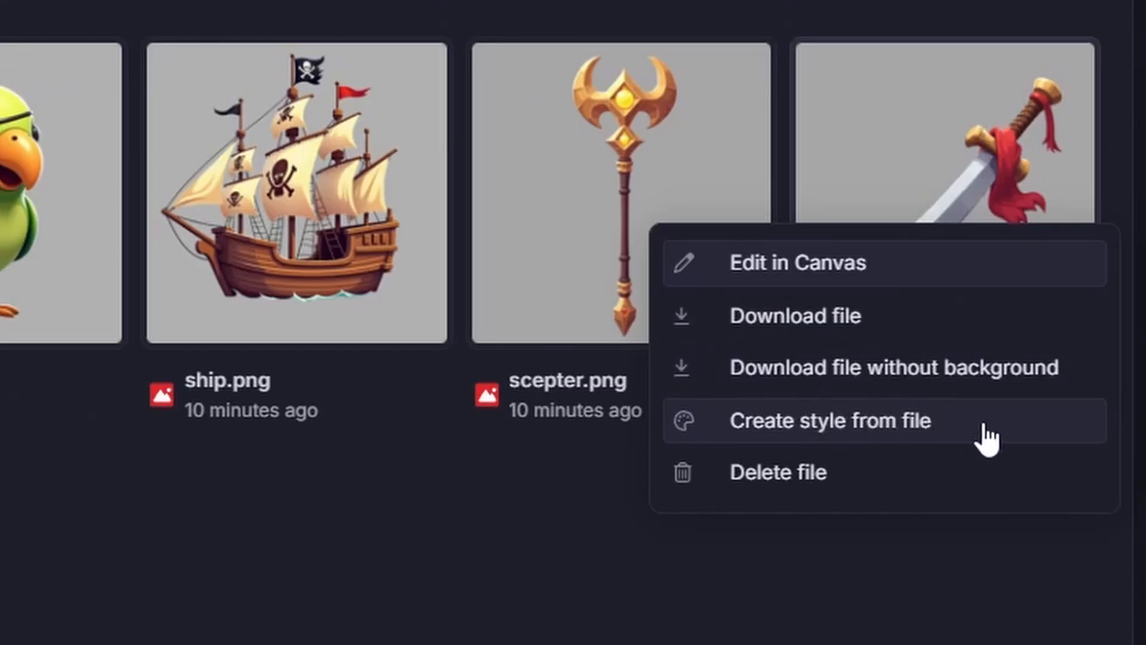
# Create a style from the pirate sword image in Drive.
pyautogui.click(829, 420)
pyautogui.write('2d')
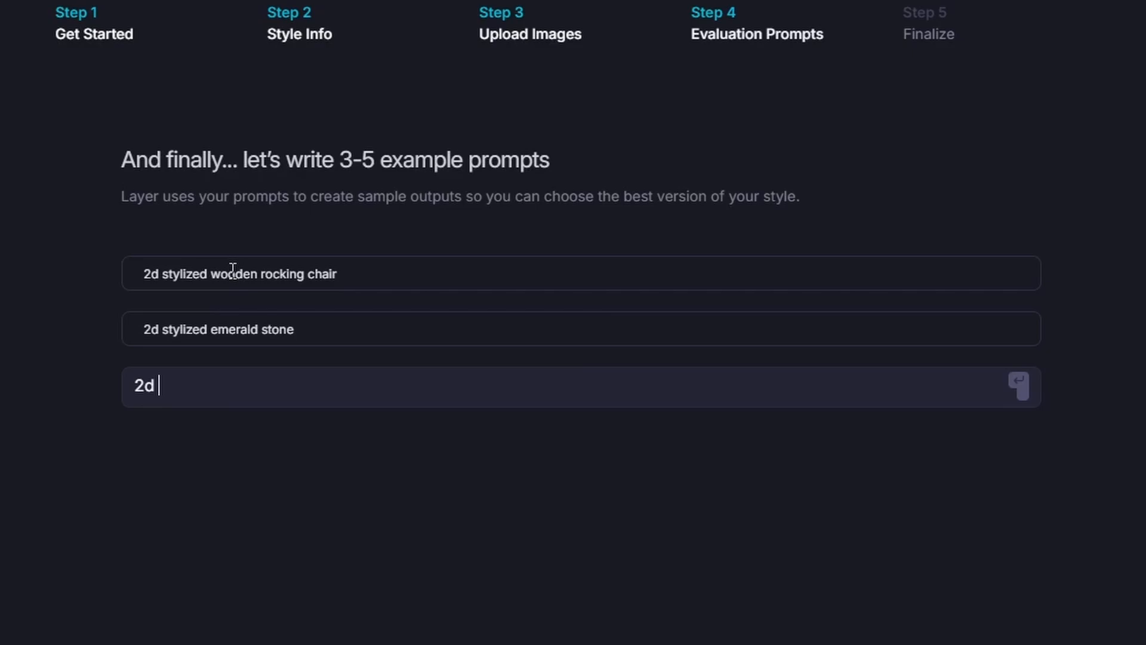
# Add the 'stylized pool table' evaluation prompt and submit LYR_GAME_ITEMS for training.
pyautogui.write('stylized pool table')
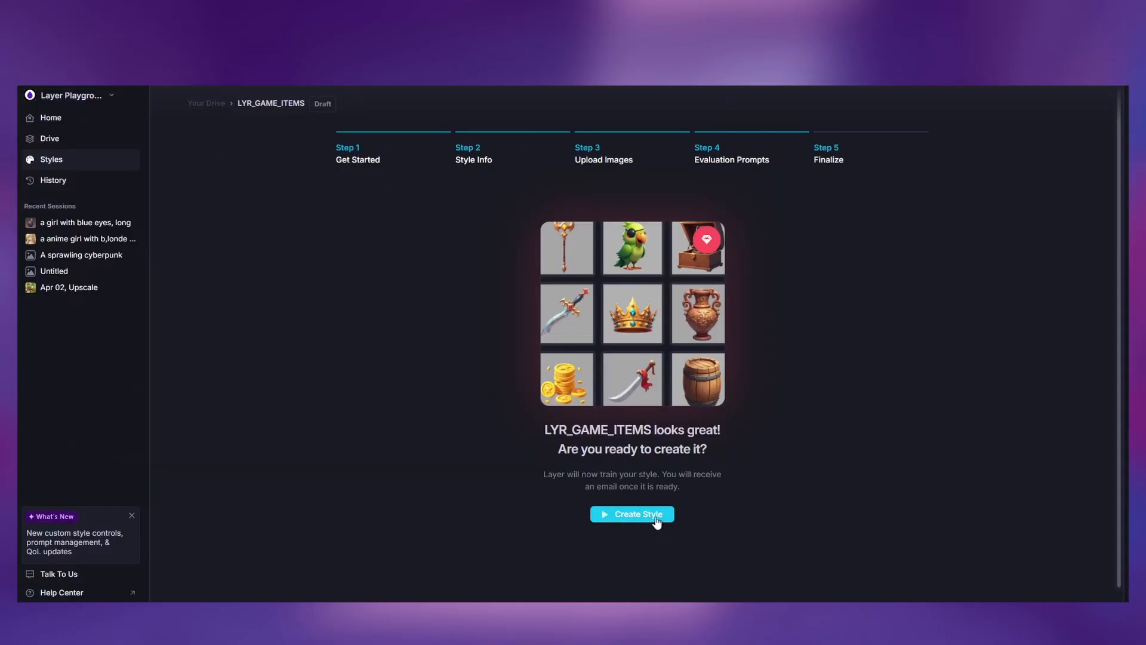
pyautogui.click(631, 514)
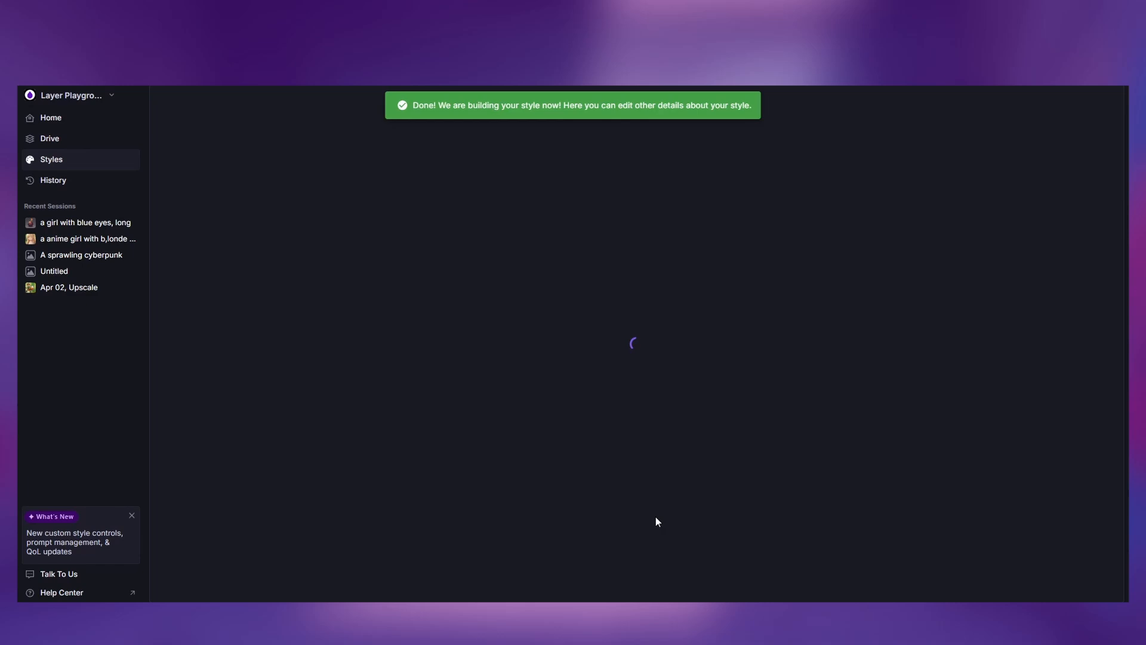